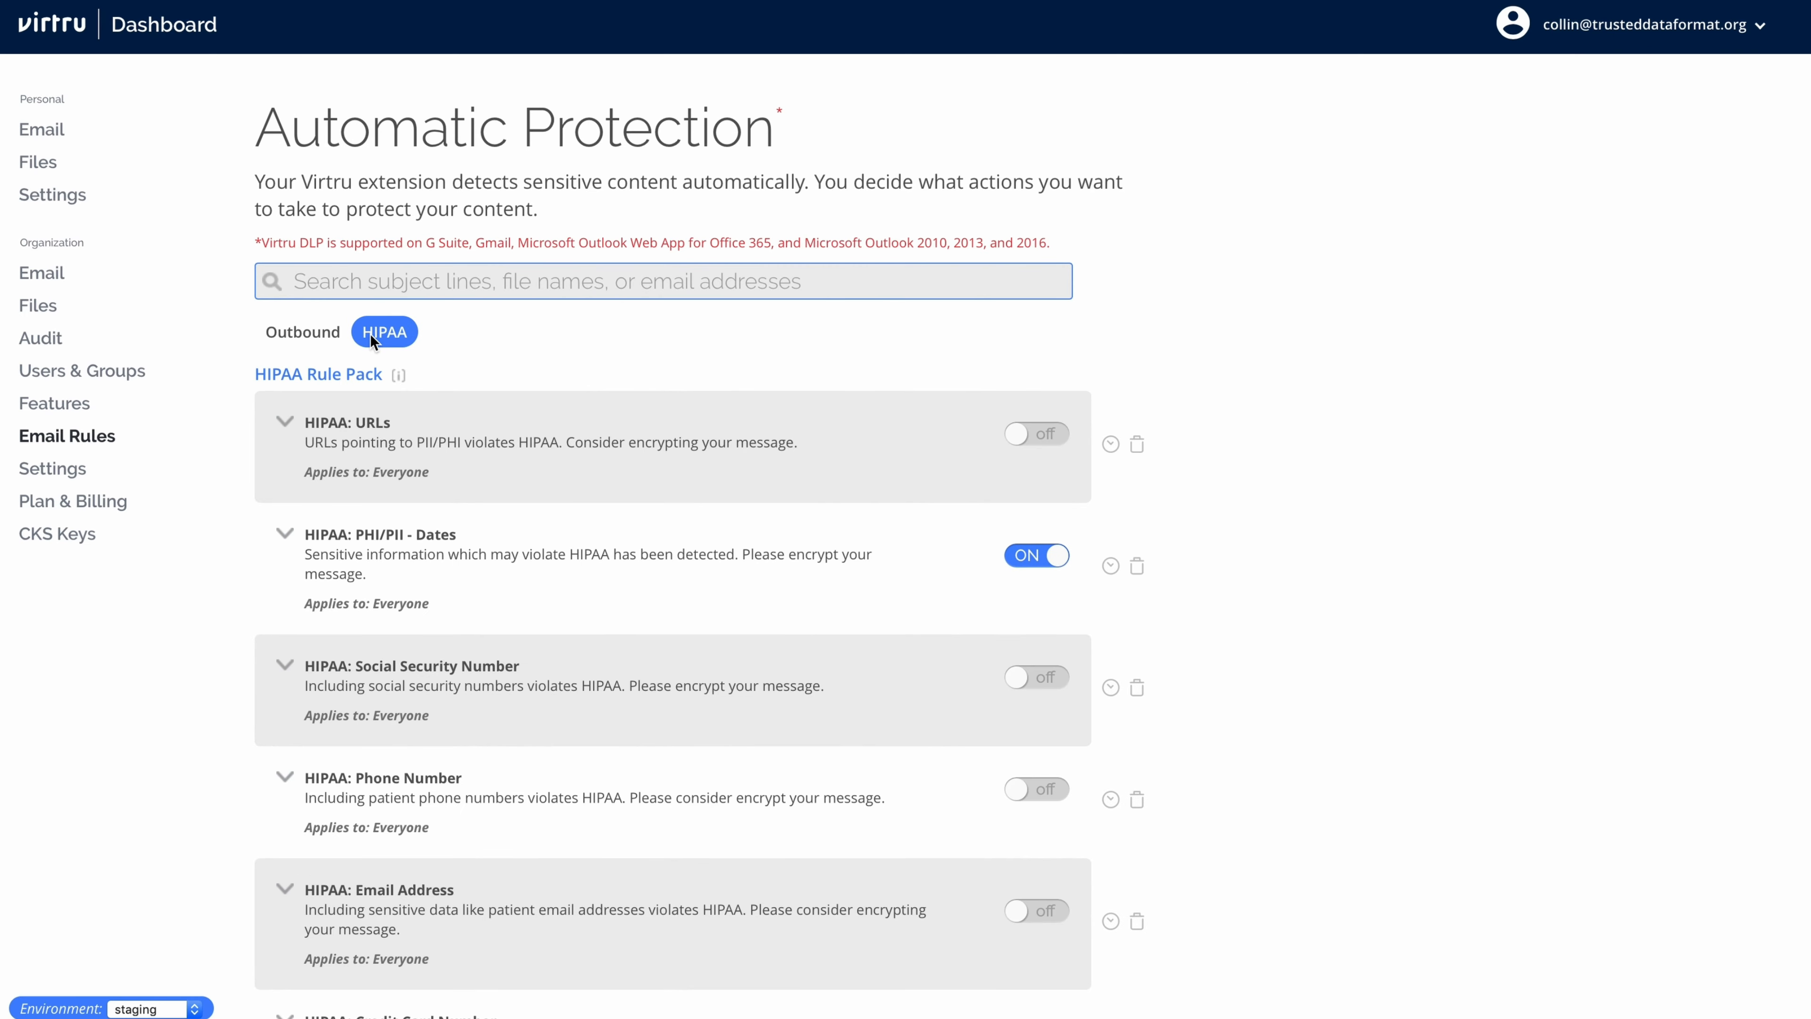
mouse_move(391, 345)
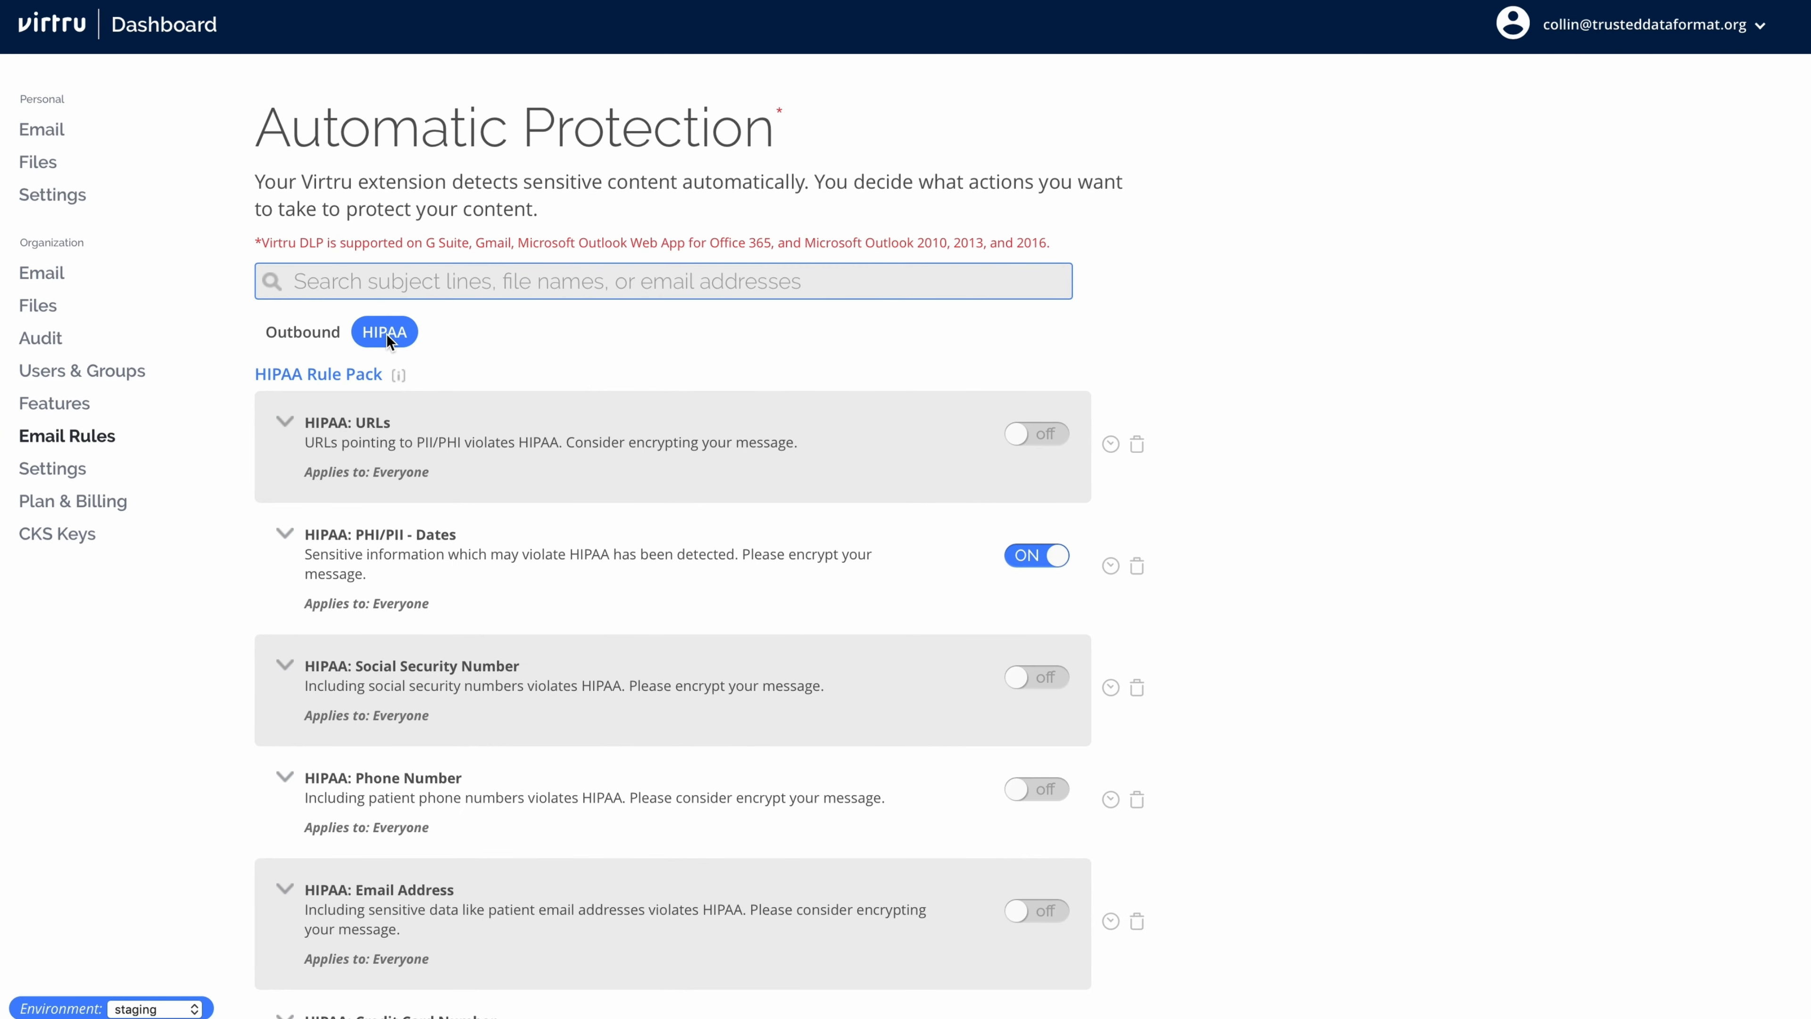
mouse_move(1053, 534)
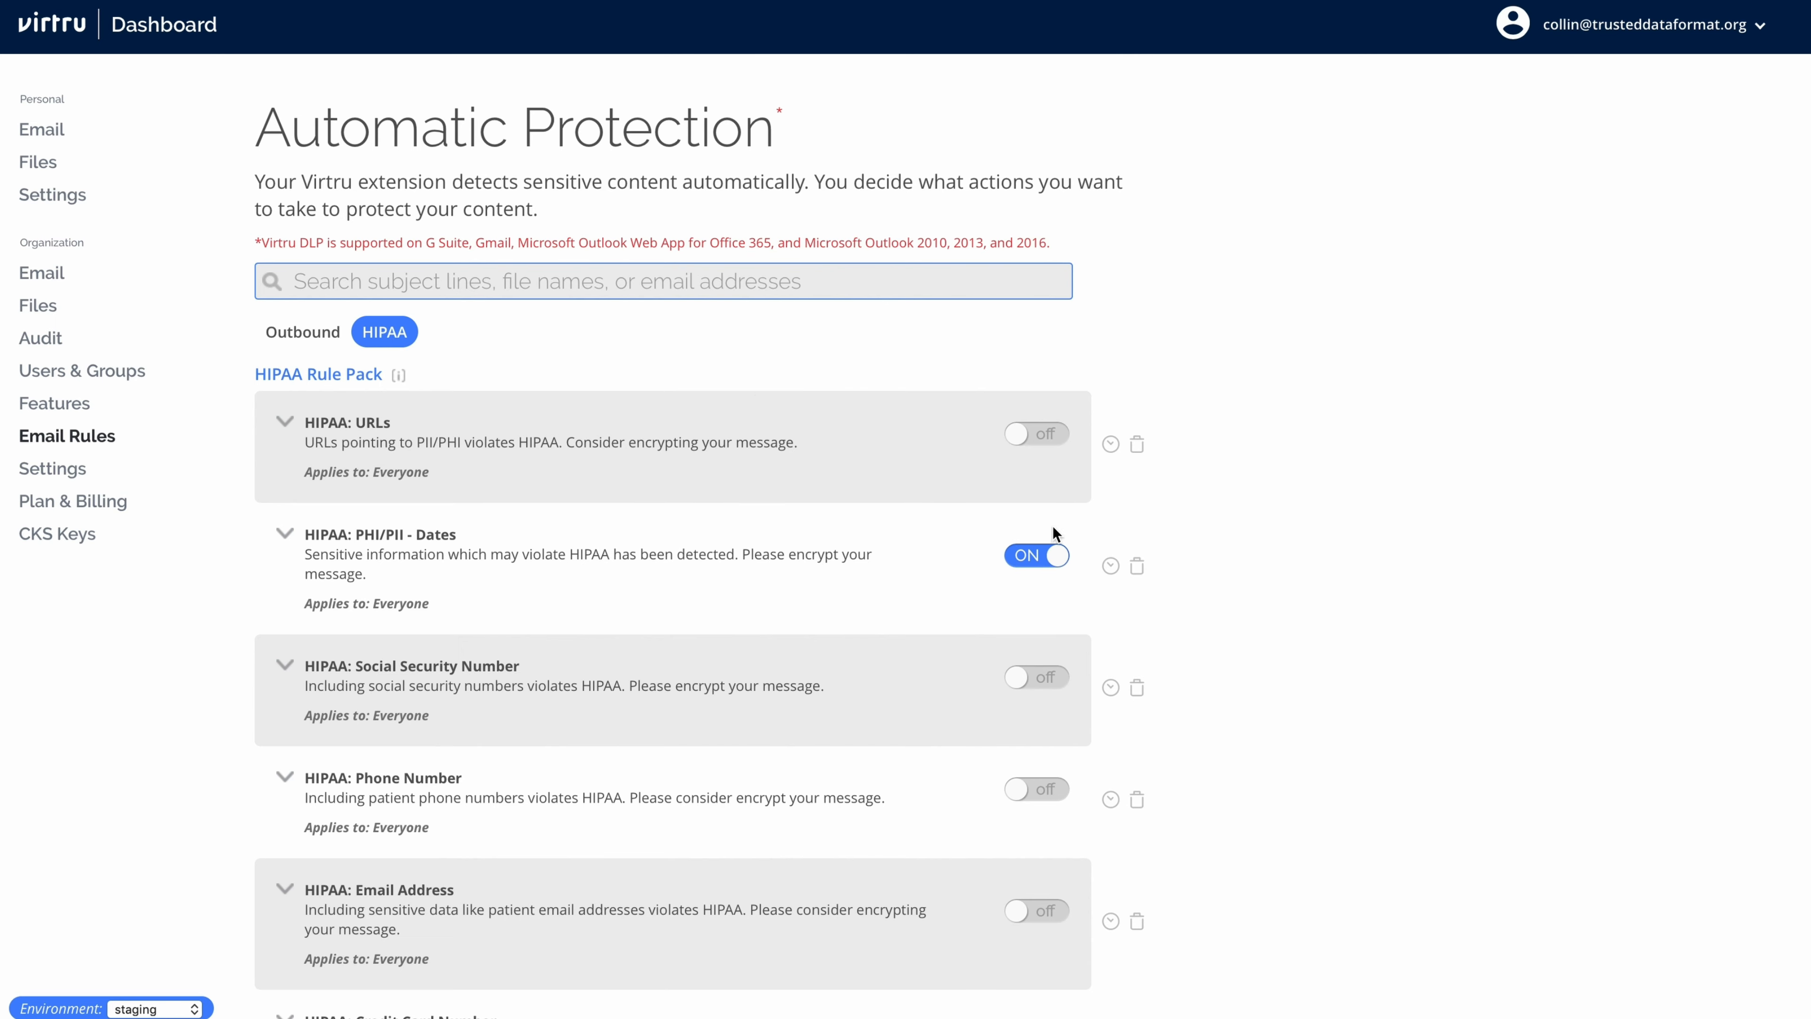
- Add an AND condition requiring the recipient to contain anthem.com
scroll("down", 3)
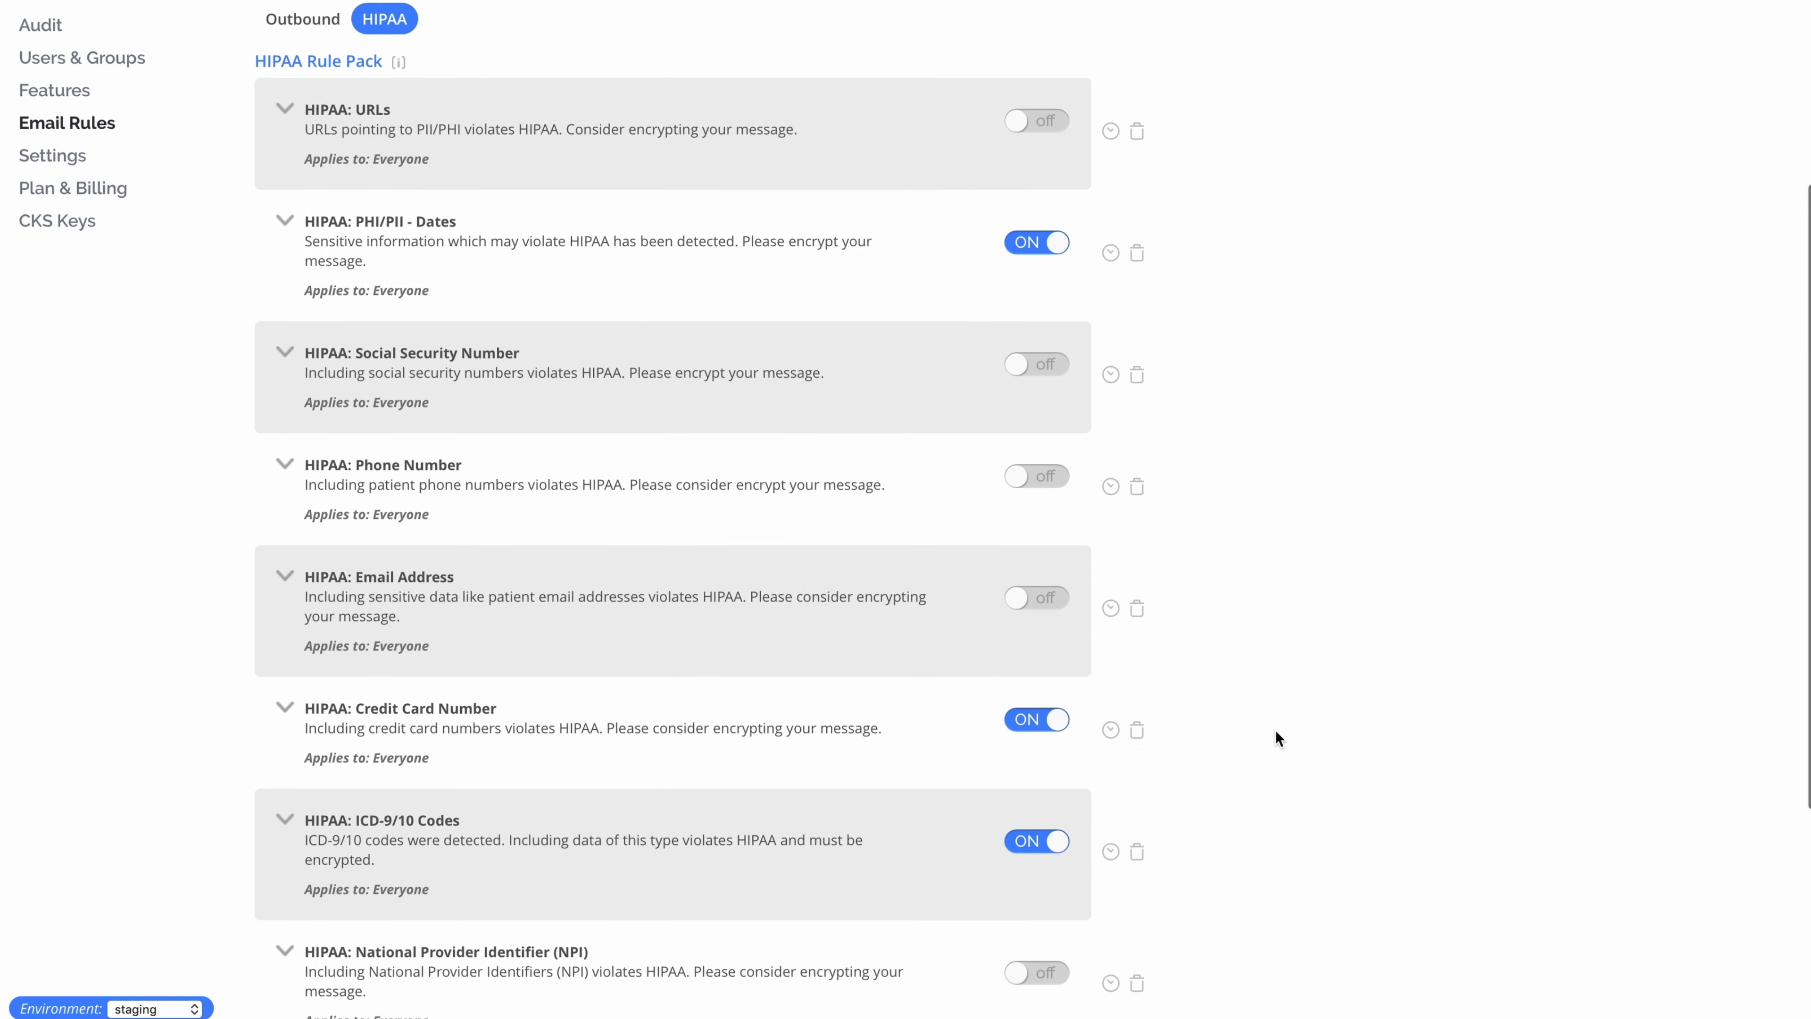
scroll("down", 3)
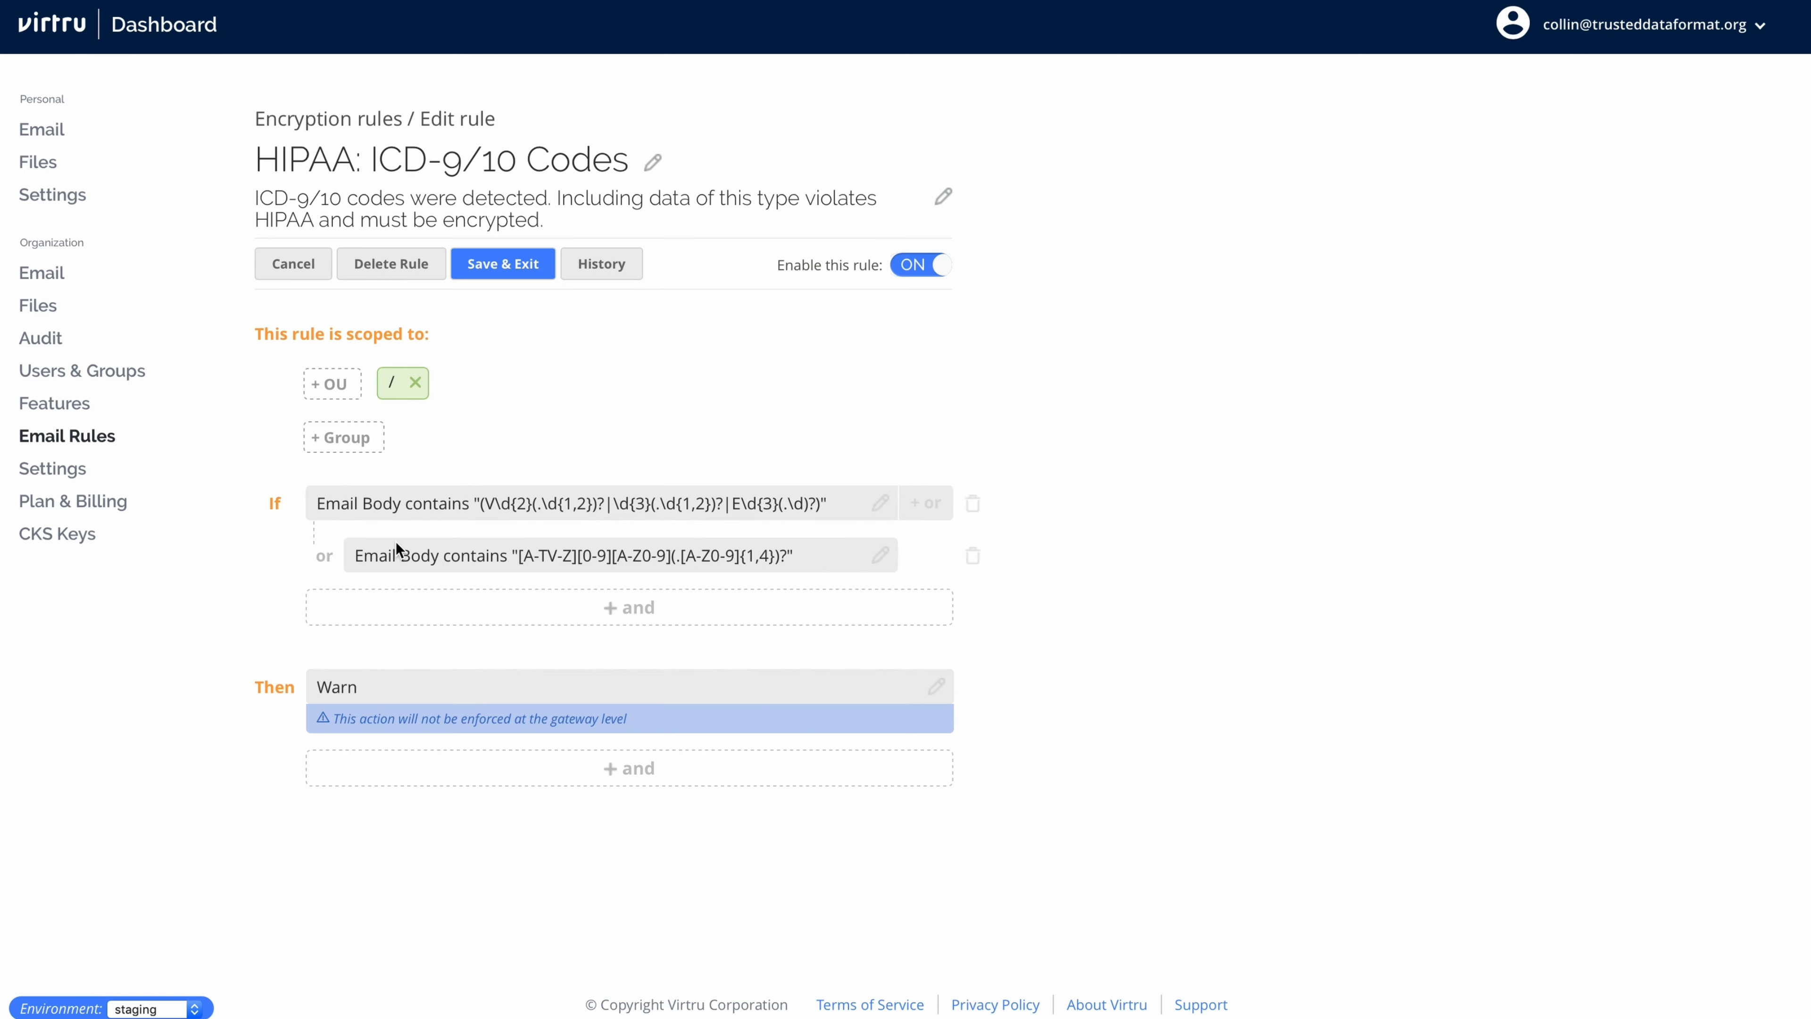
mouse_move(629, 607)
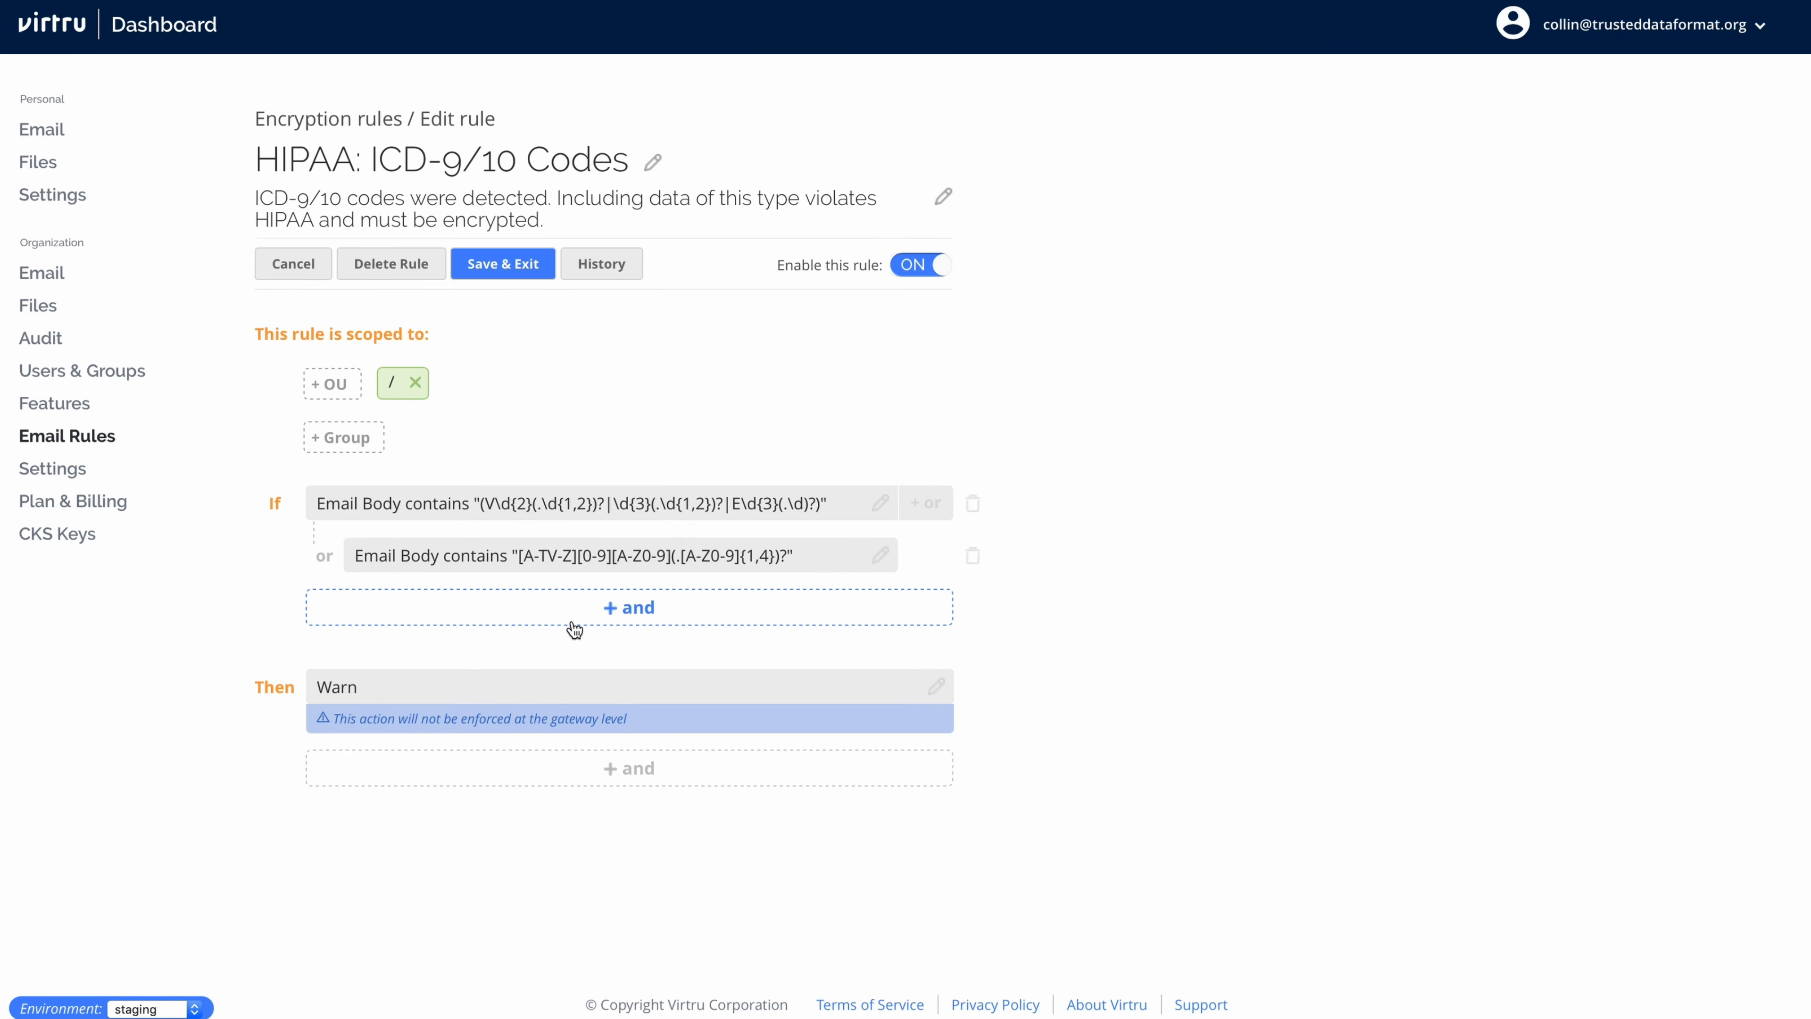
left_click(627, 606)
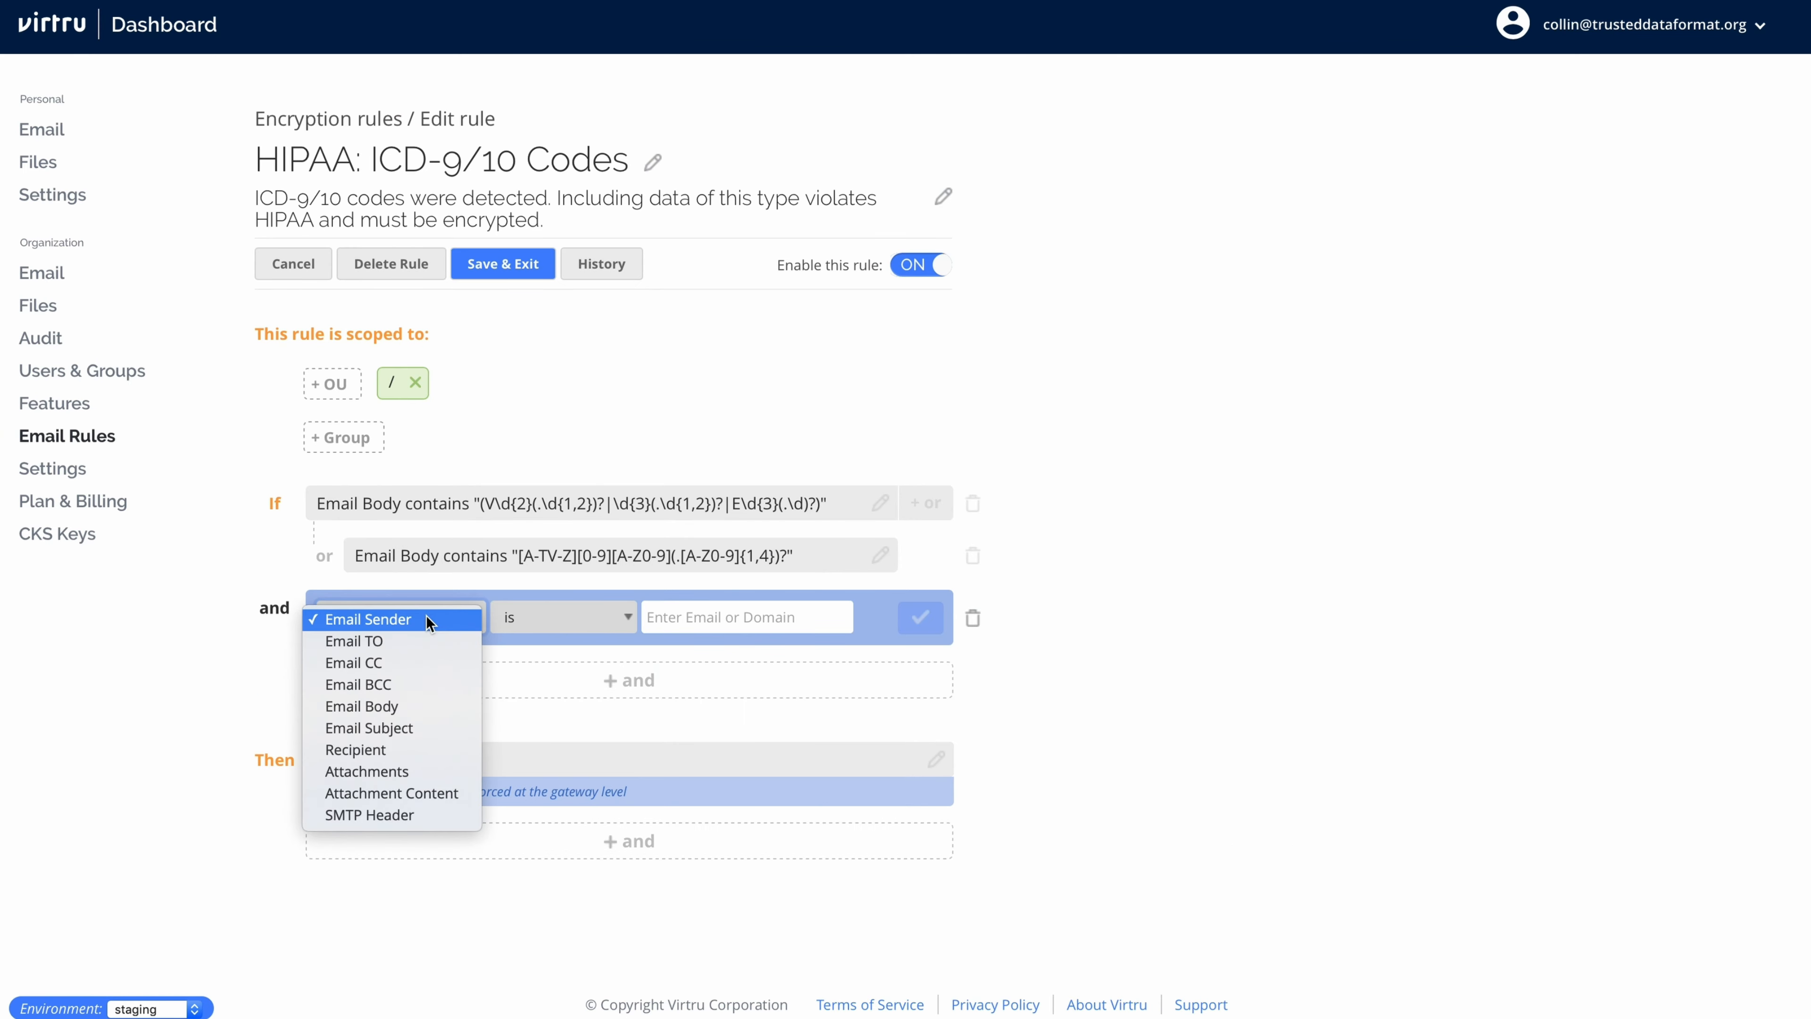
left_click(356, 750)
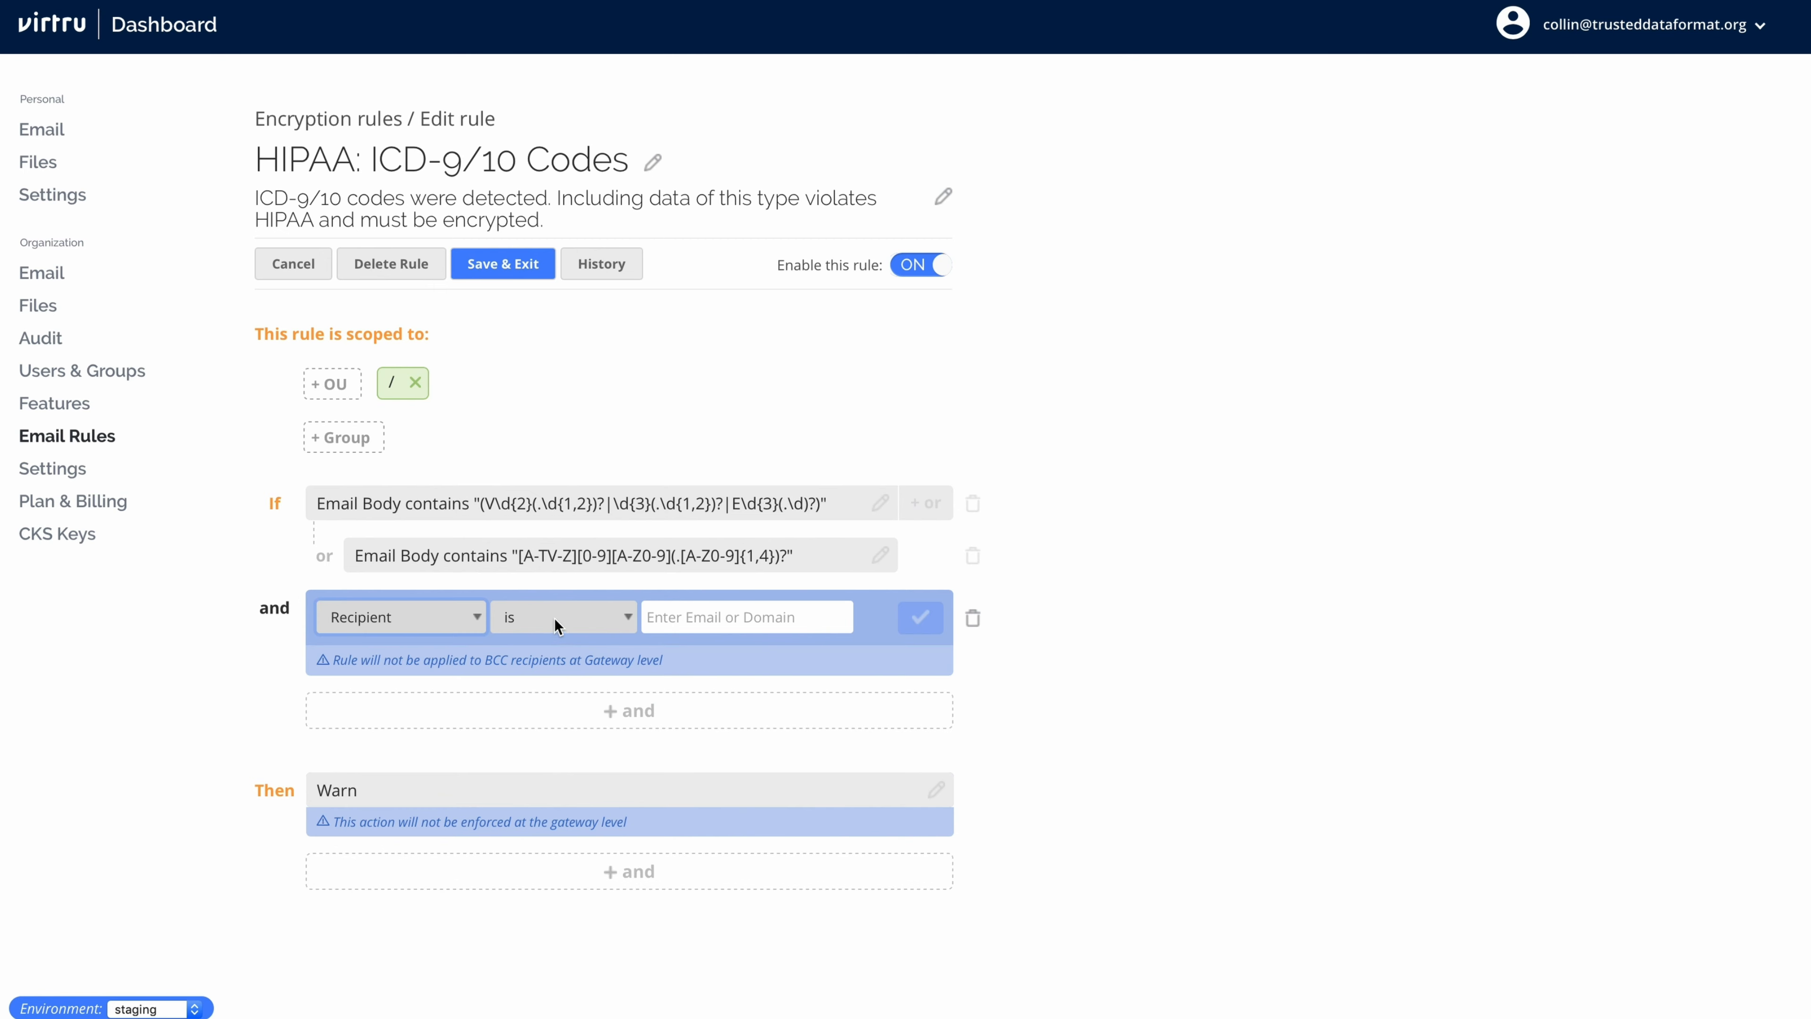
mouse_move(556, 671)
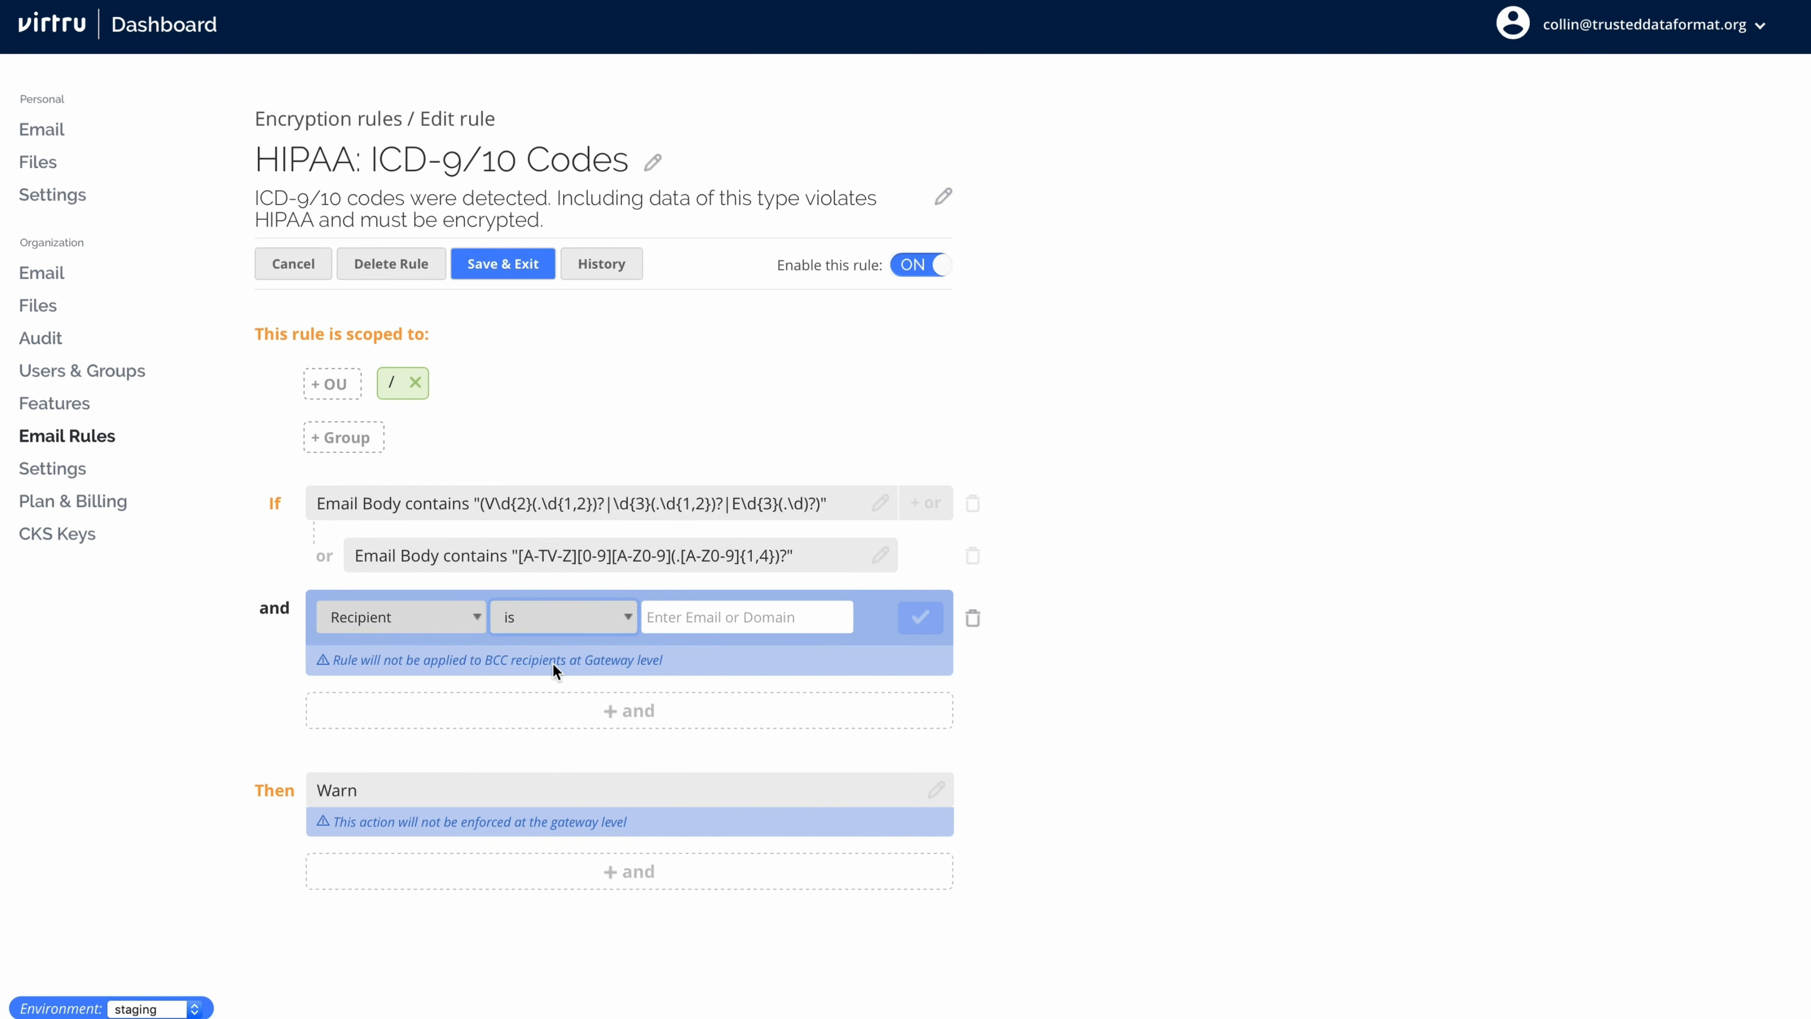
type("anthem")
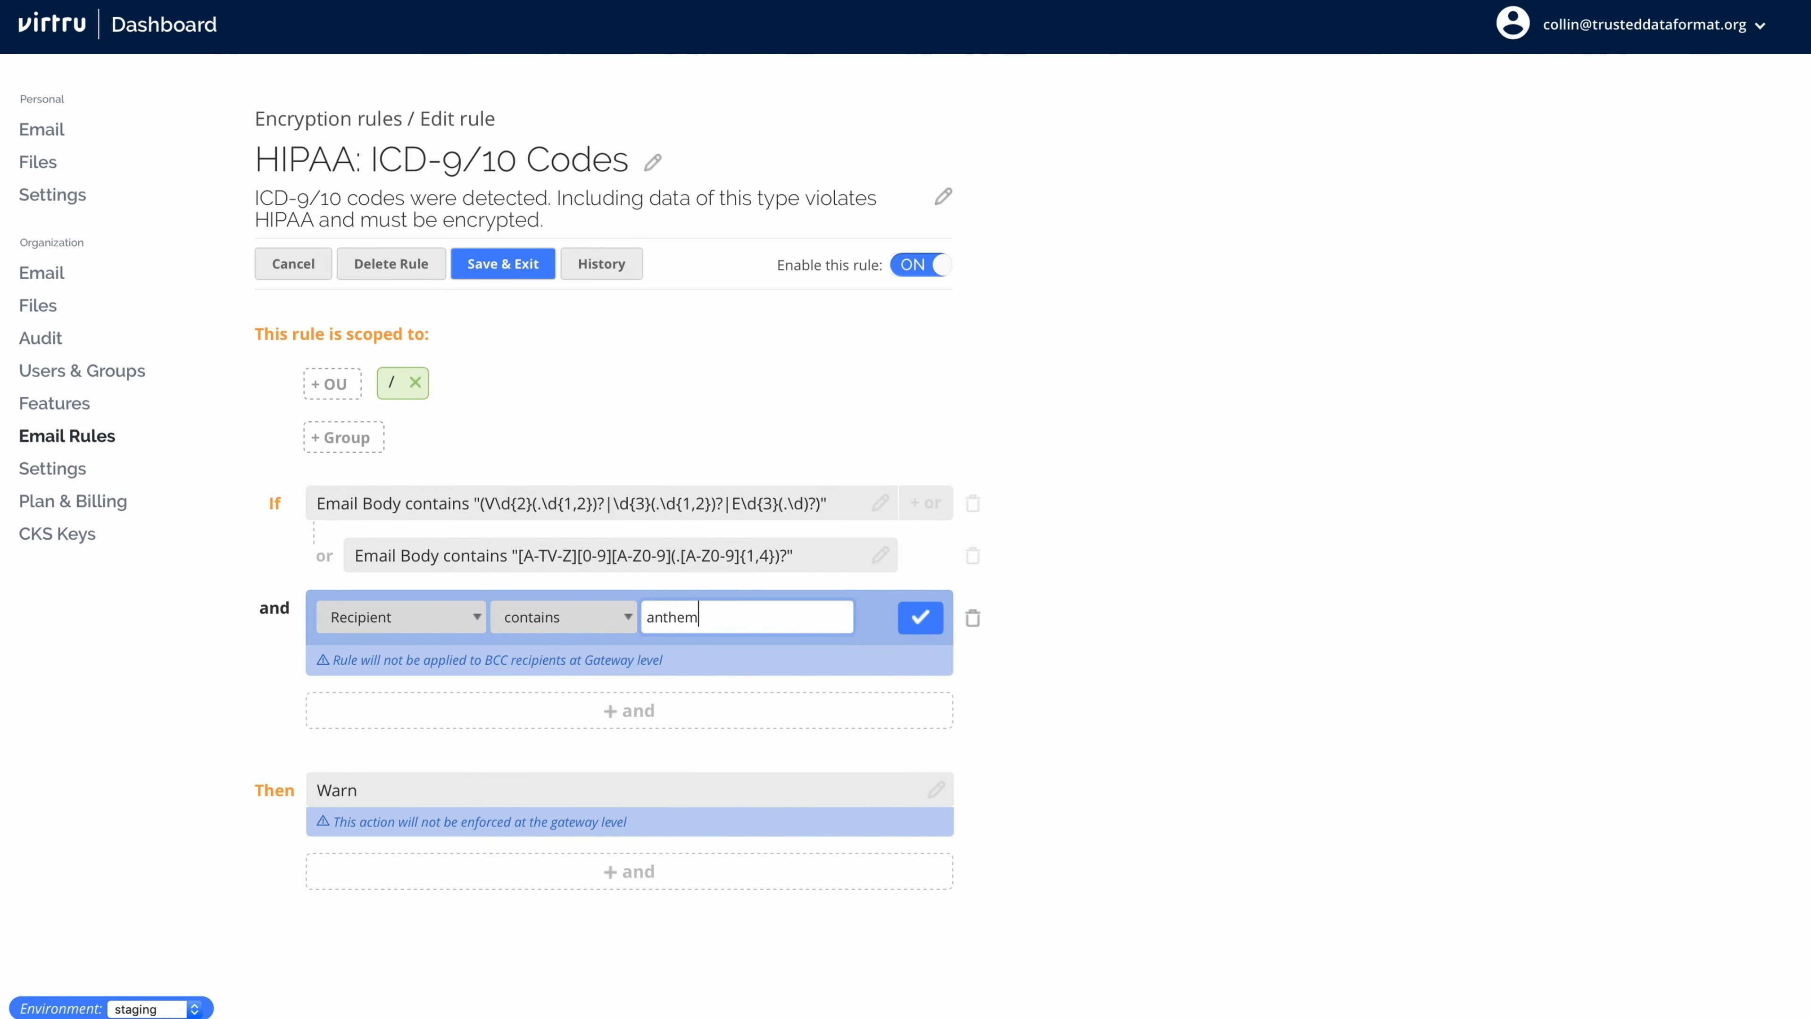
type(".com")
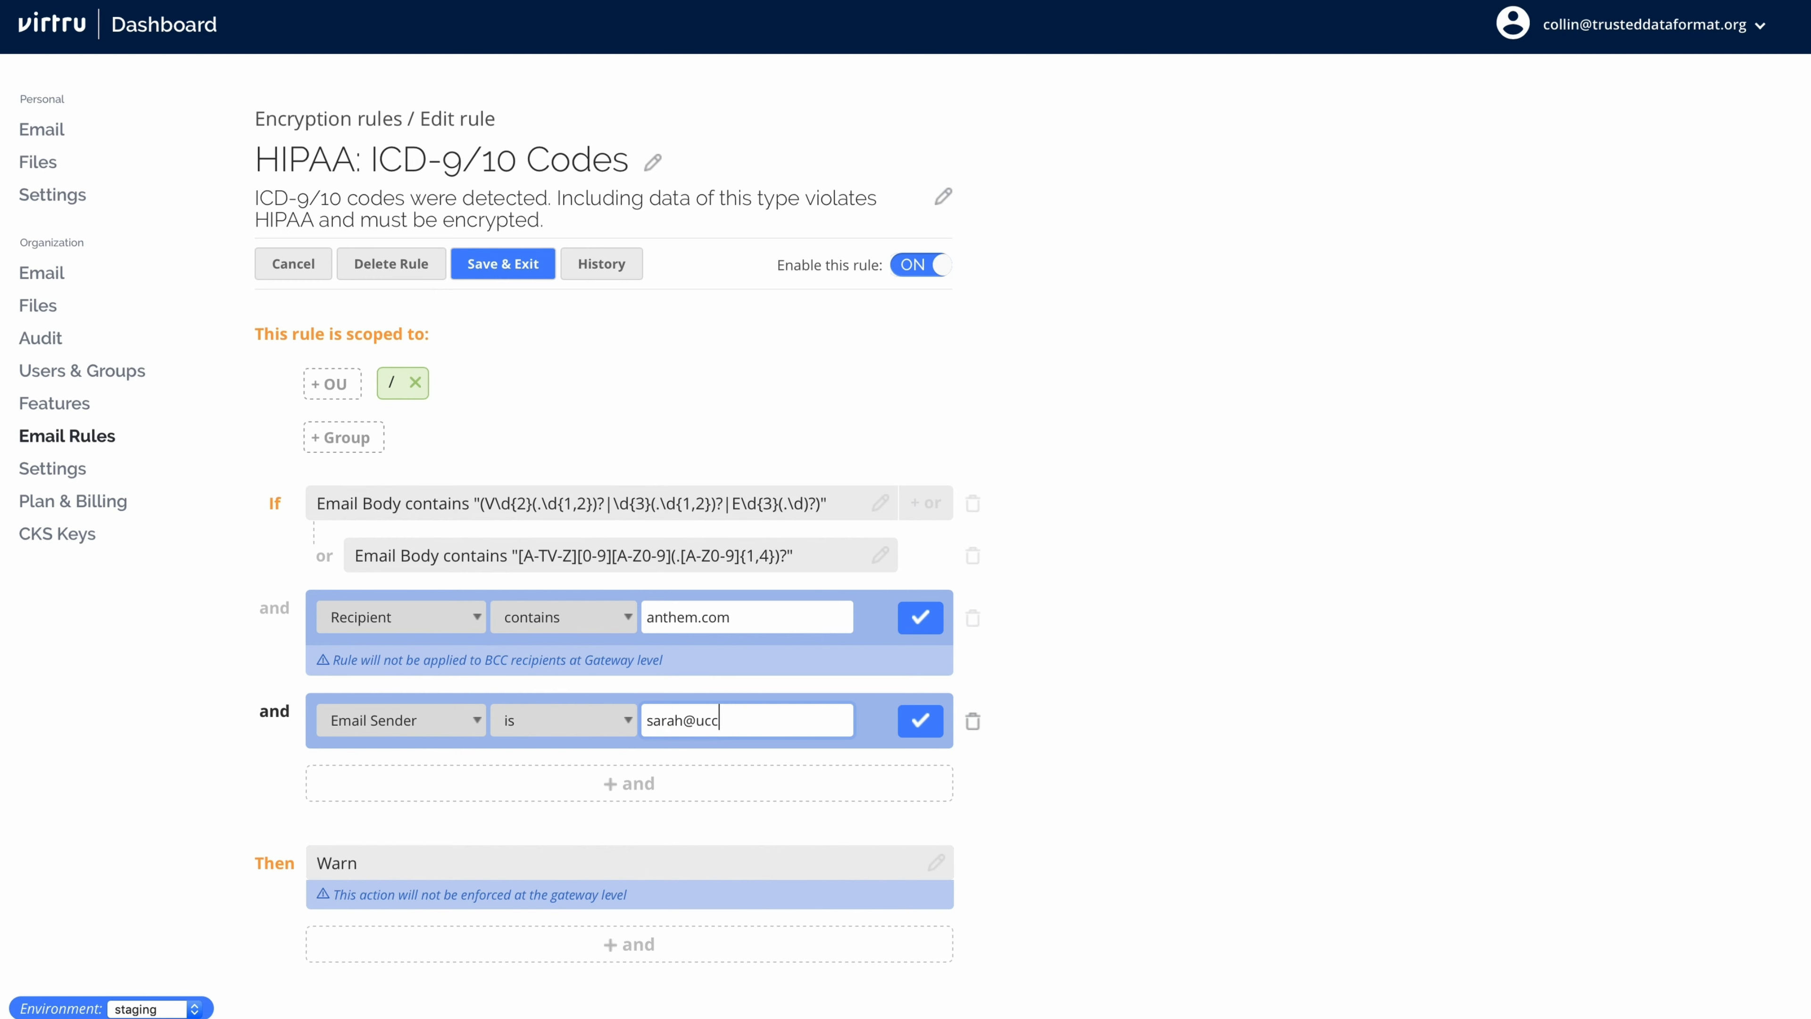
- Add a second AND condition requiring a specific email sender address (health.com domain)
type("health.")
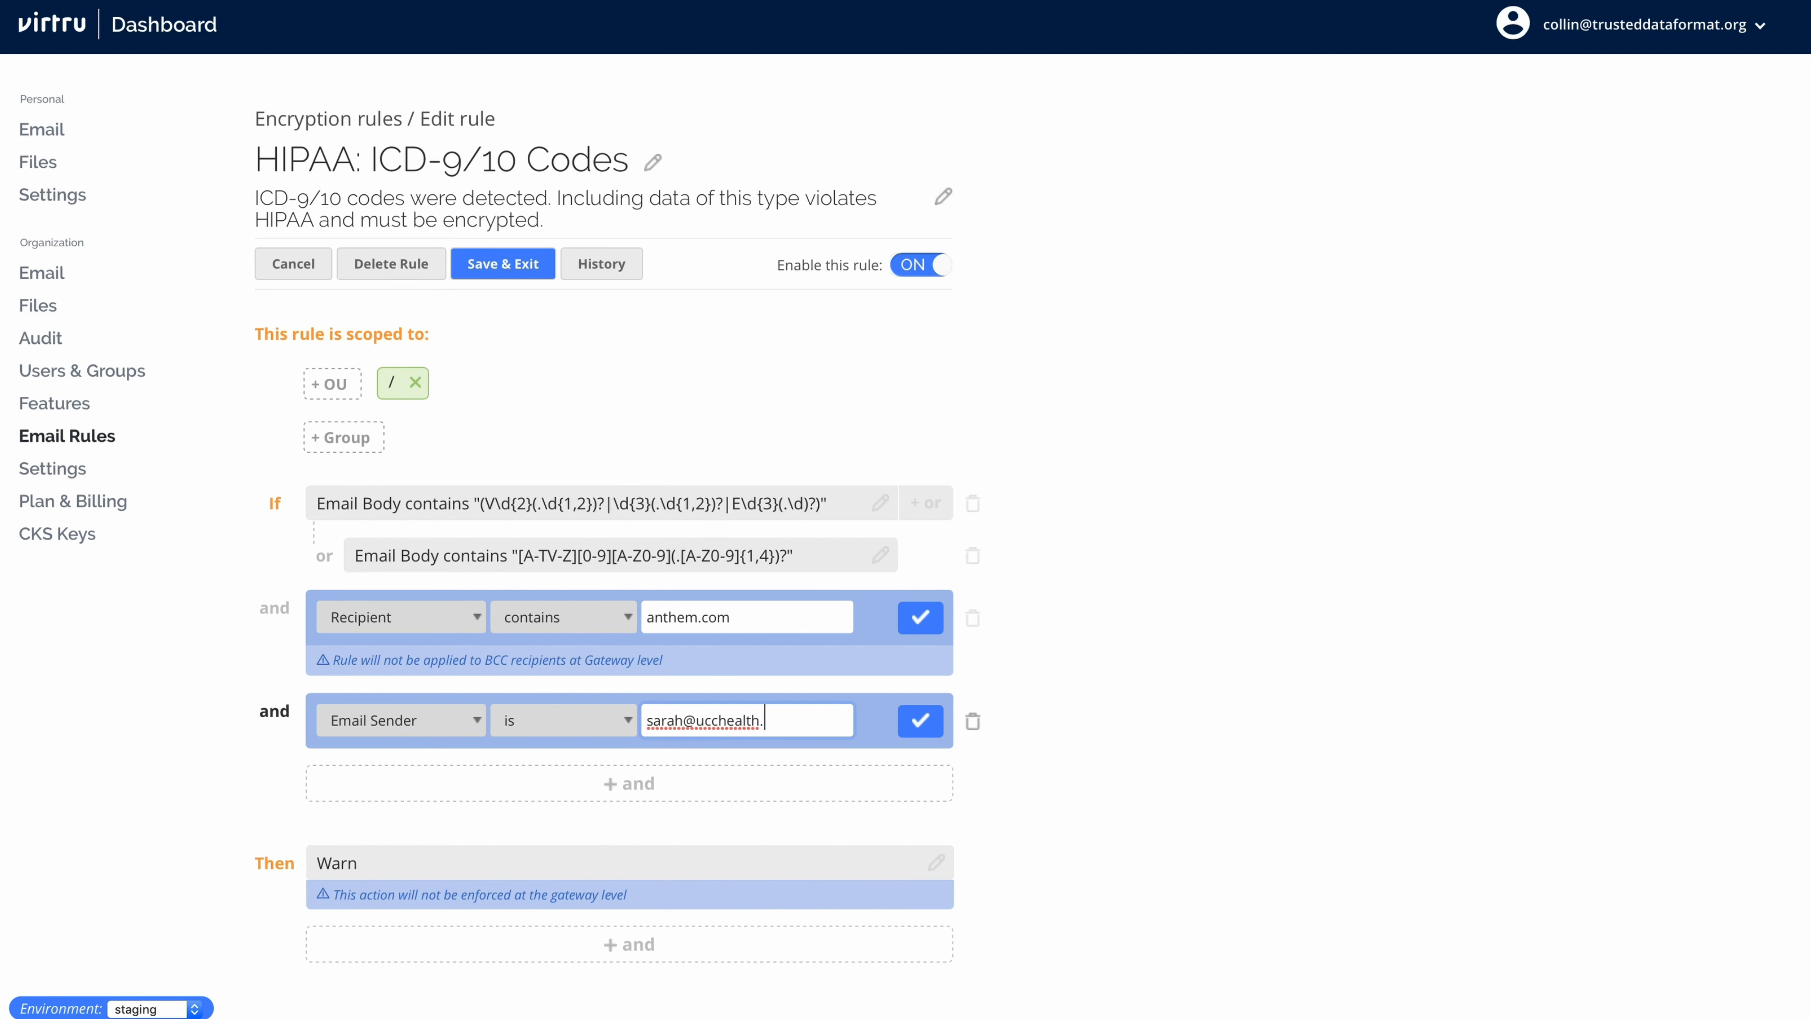
type("com")
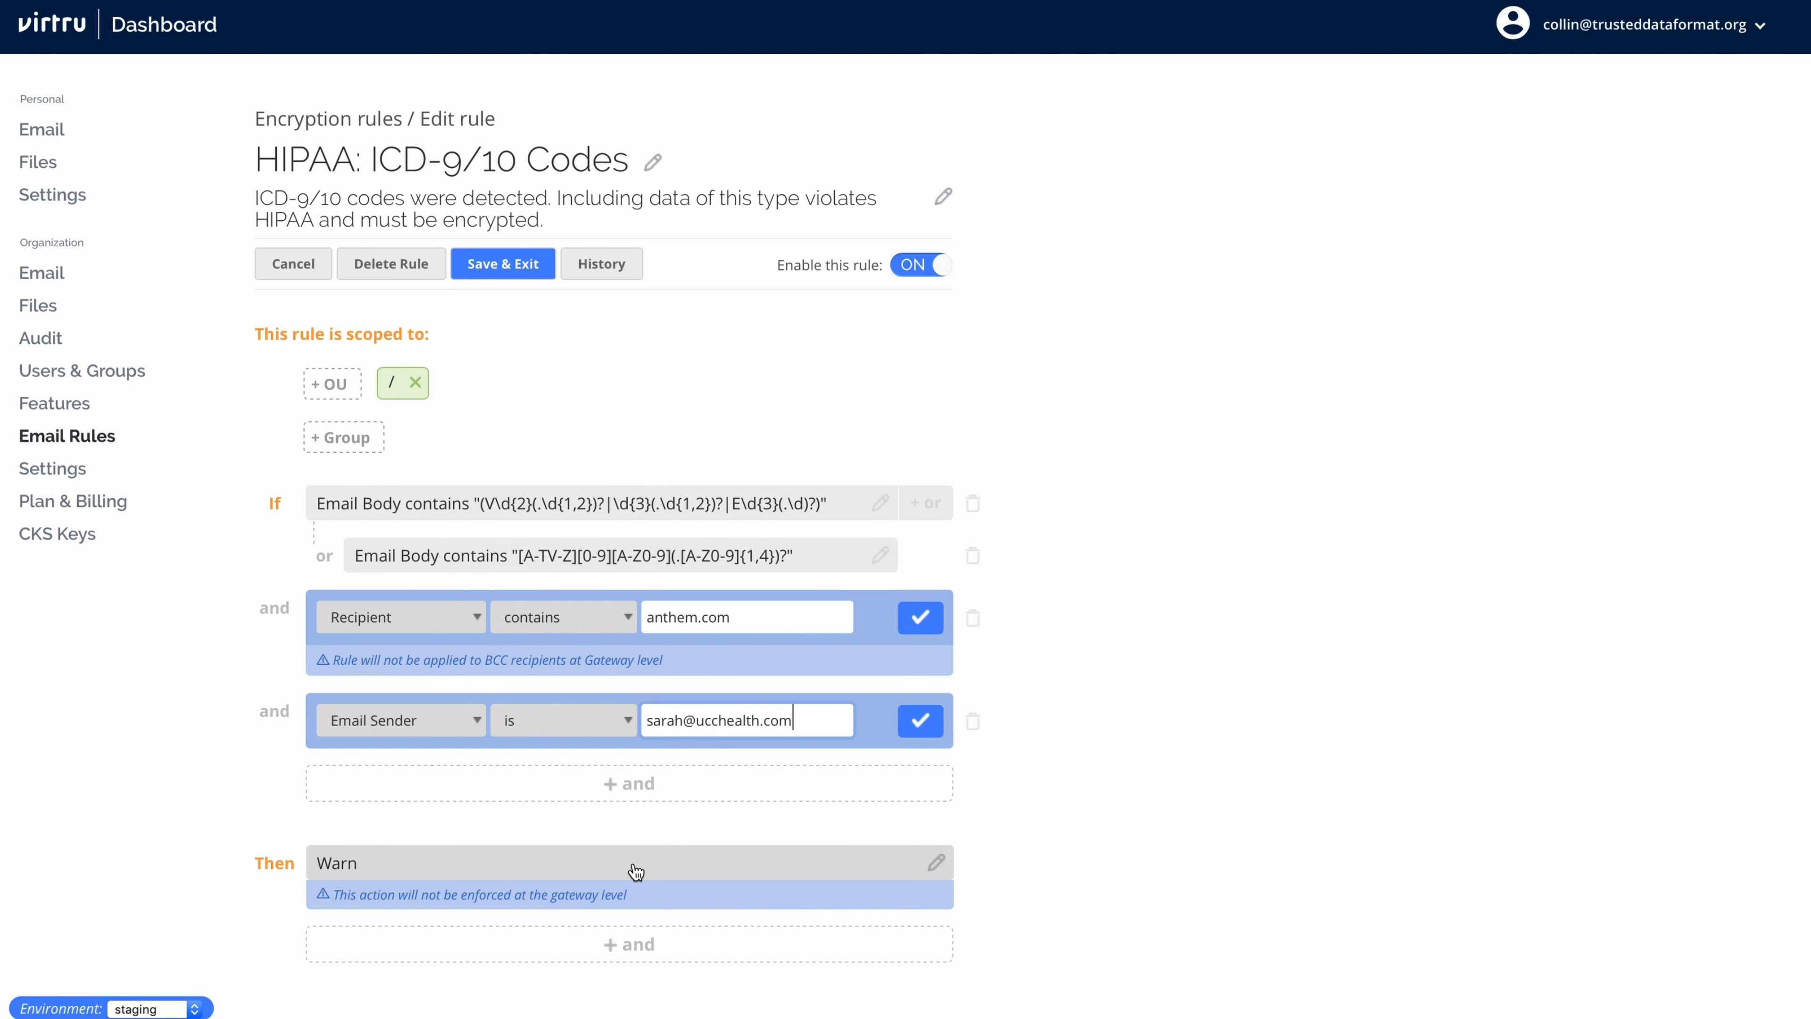
- Change the rule action from Warn to Encrypt Email and save the rule
left_click(629, 861)
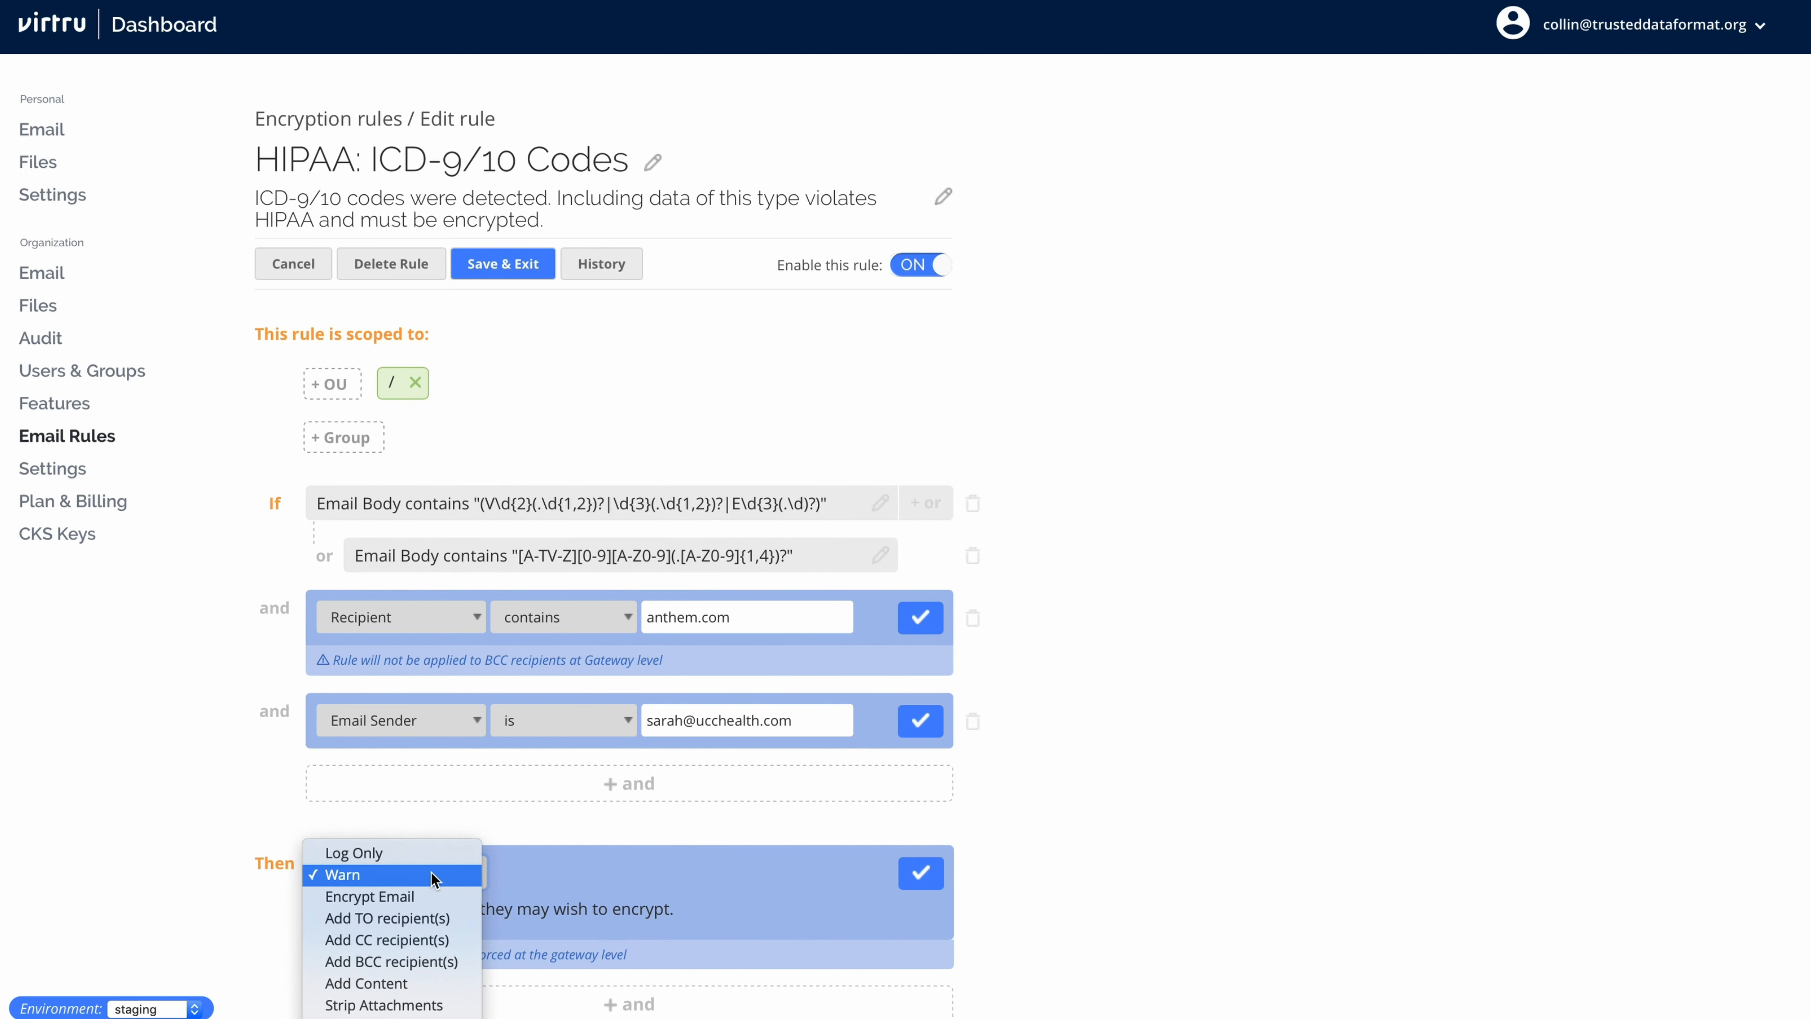
left_click(370, 896)
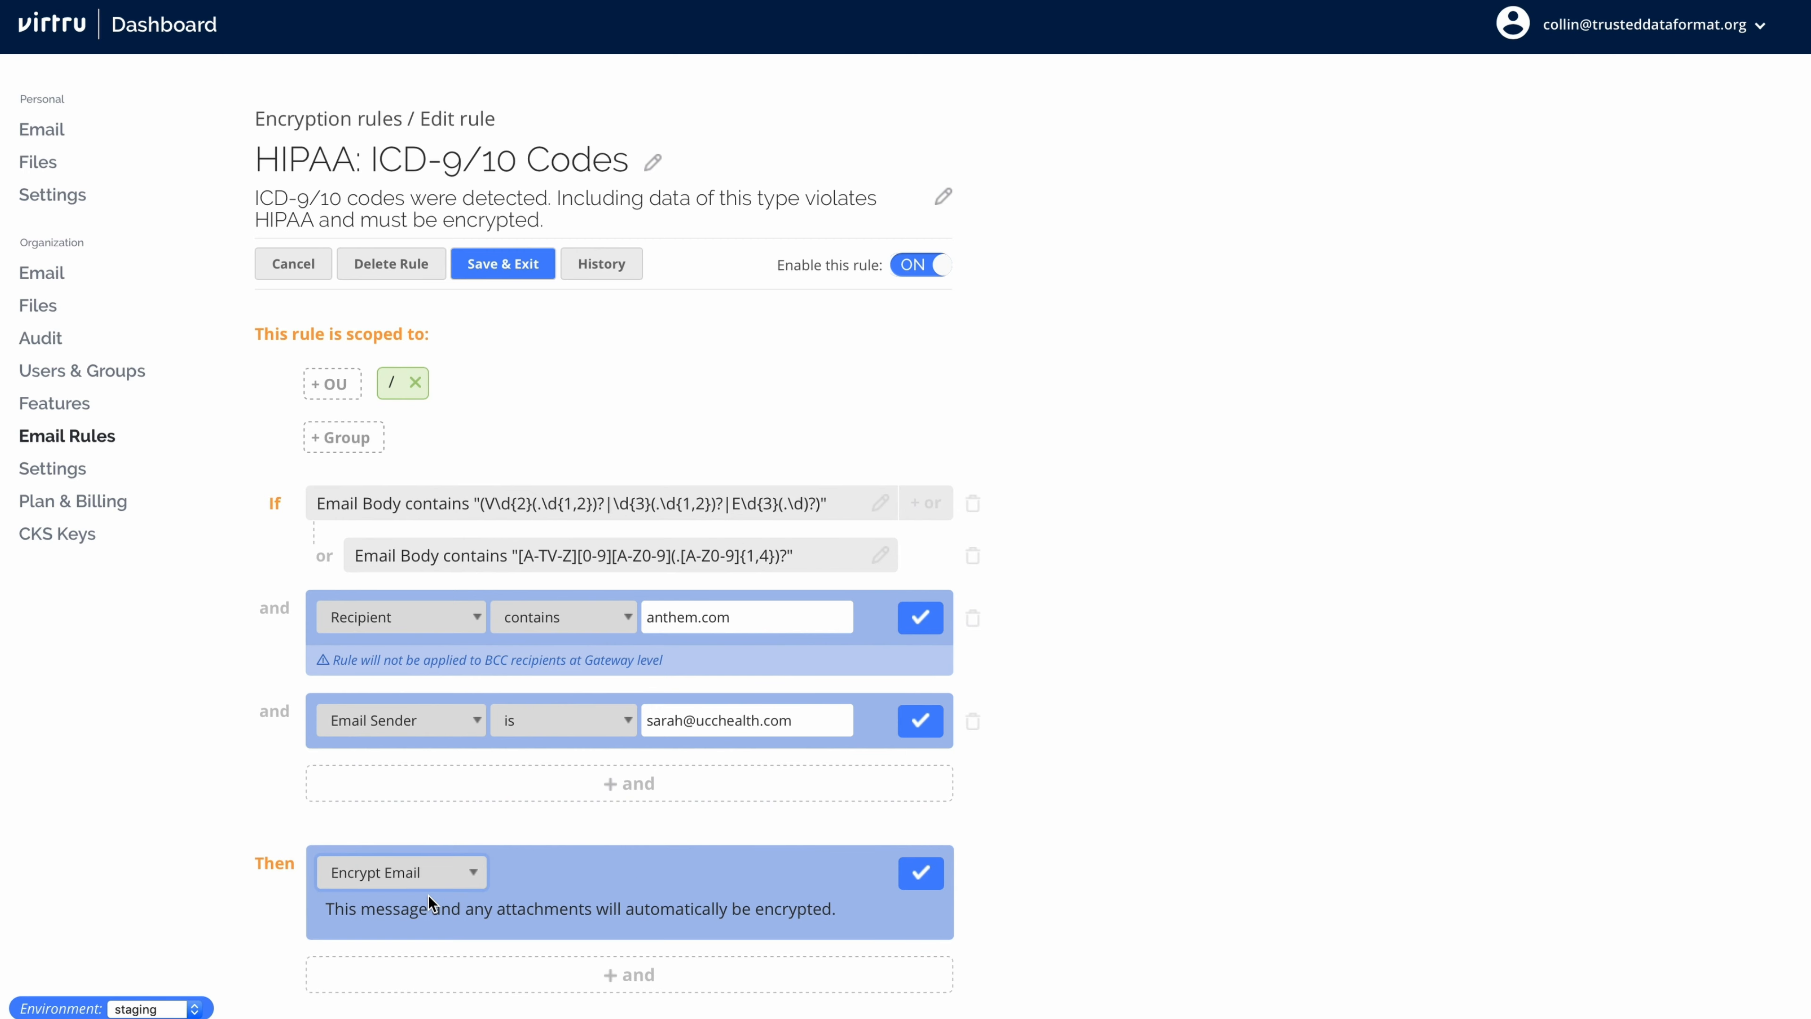
left_click(503, 263)
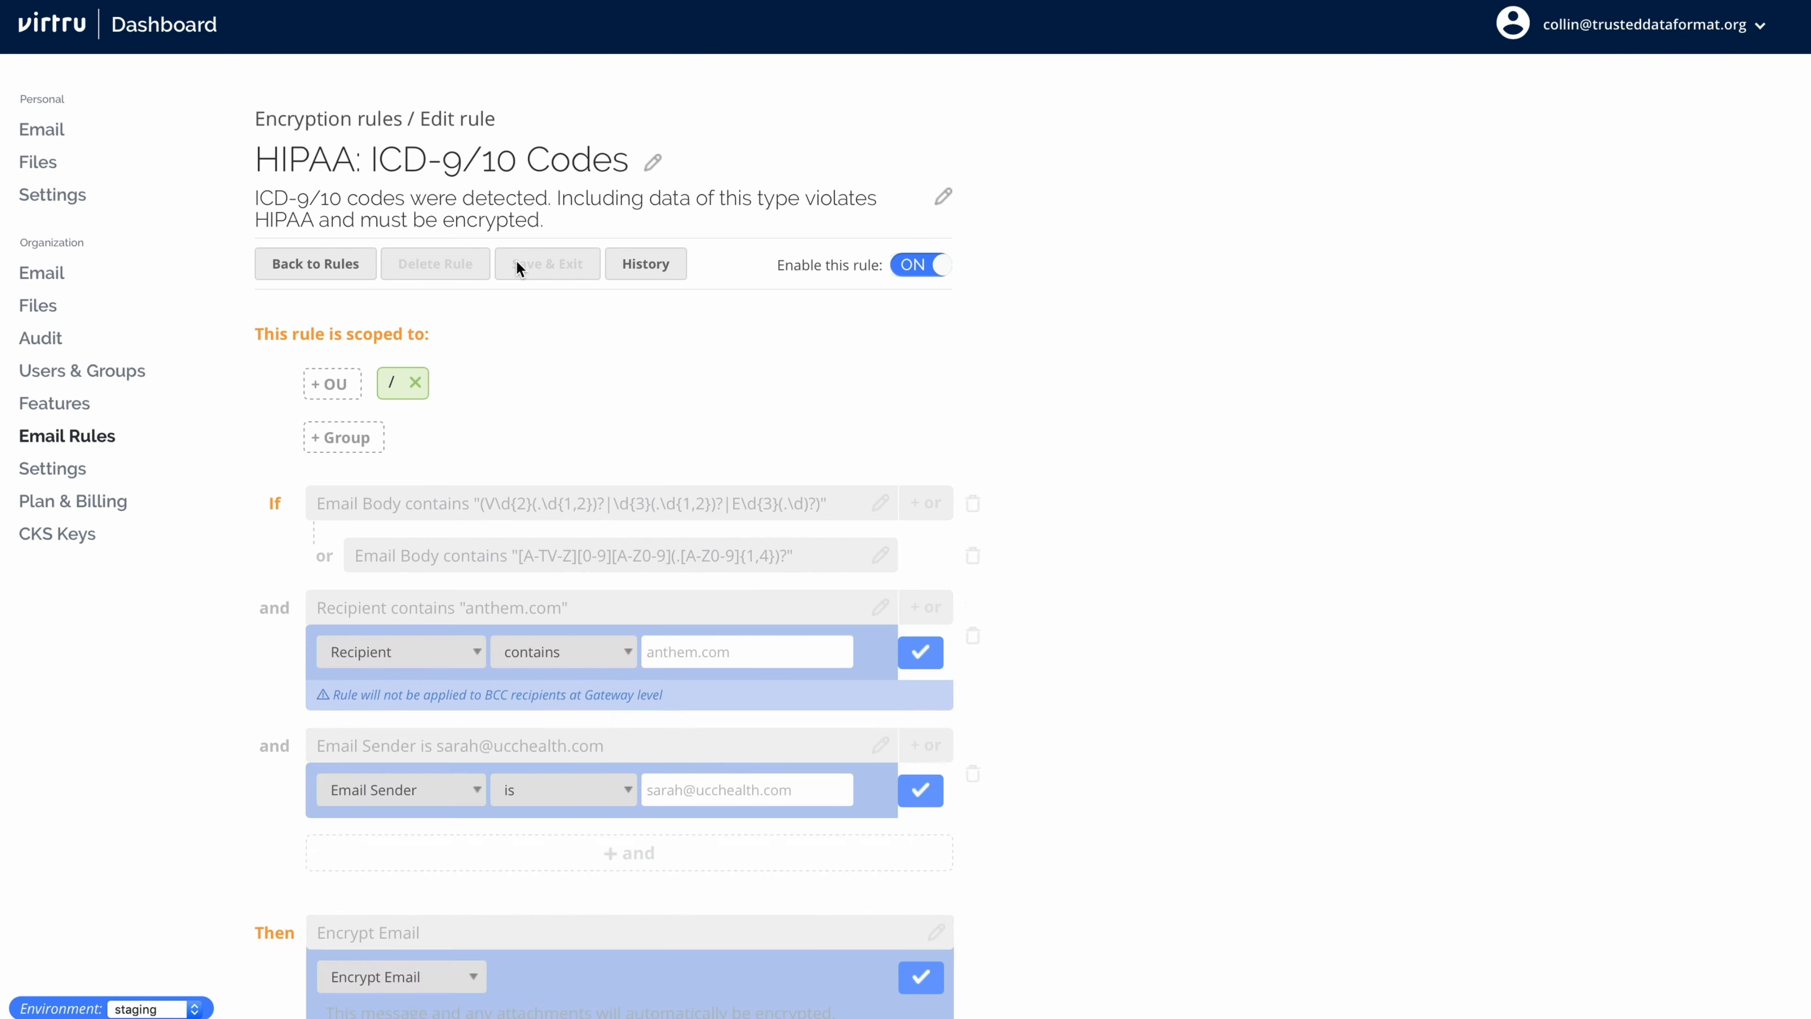